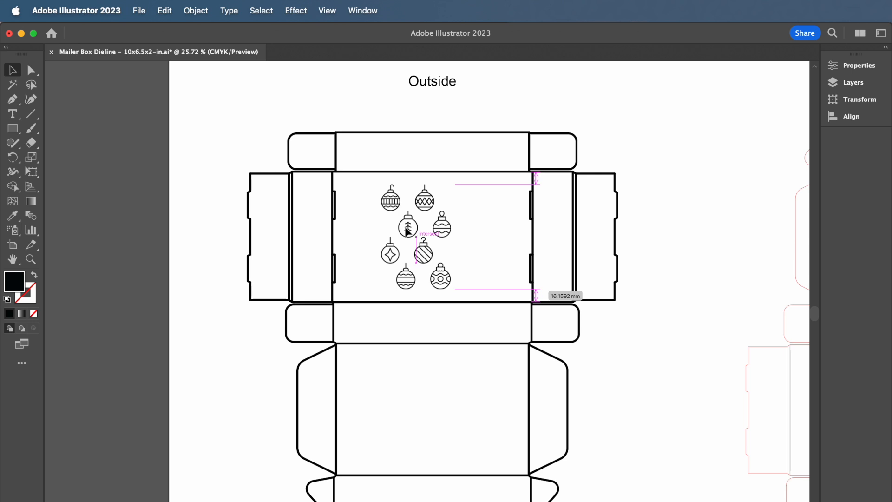
- Nudge an ornament into place so the eight icons form a tight cluster
{"action": "left_click", "coordinate": [407, 227]}
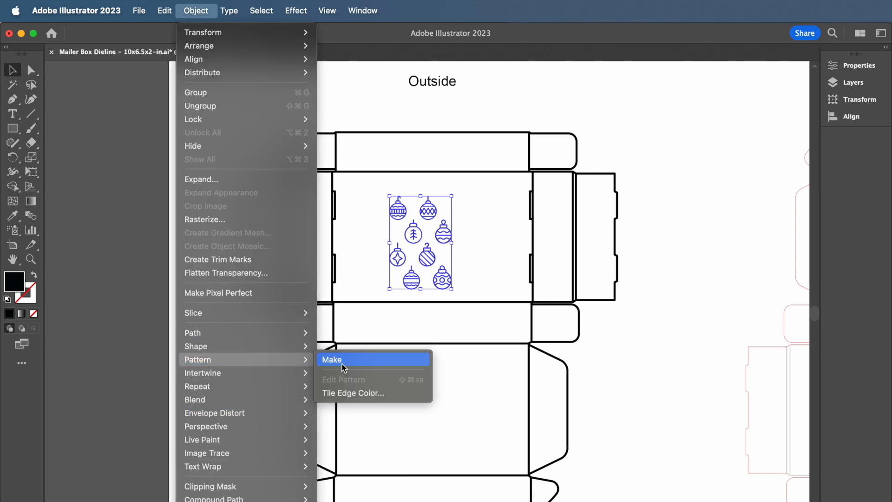
- Make a pattern from the ornaments with Brick by Column tiling and 1/2 offset
{"action": "left_click", "coordinate": [332, 359]}
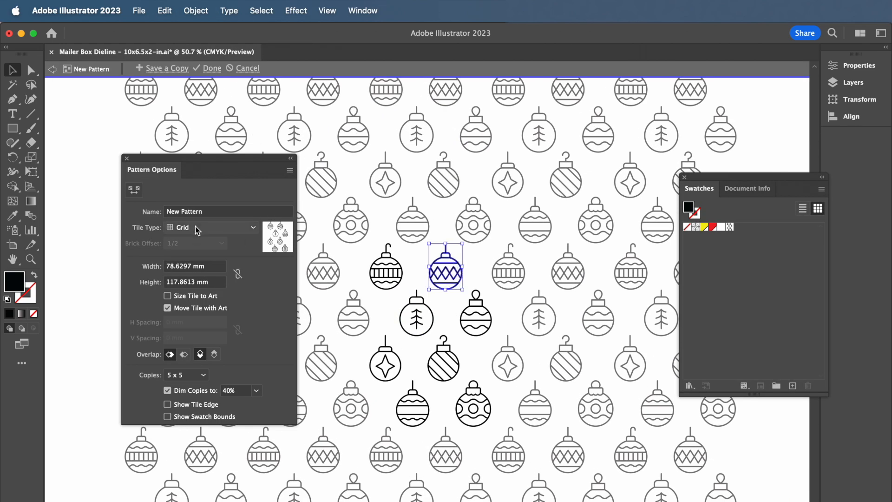
{"action": "left_click", "coordinate": [211, 228]}
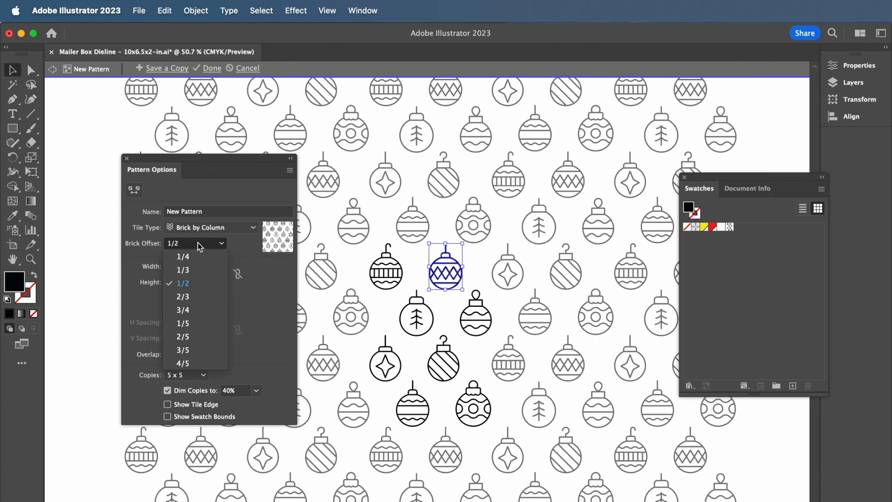
{"action": "left_click", "coordinate": [183, 282]}
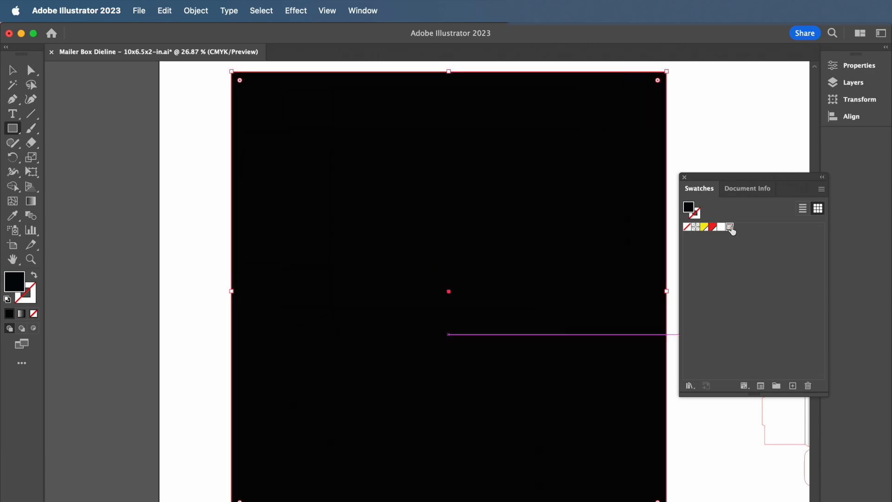
- Apply the ornament pattern swatch as the large rectangle's fill
{"action": "left_click", "coordinate": [730, 226]}
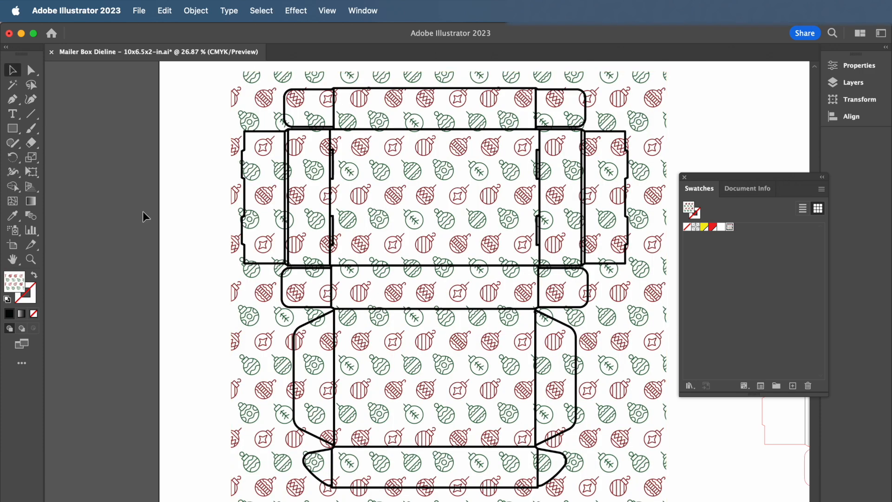
{"action": "mouse_move", "coordinate": [6, 145]}
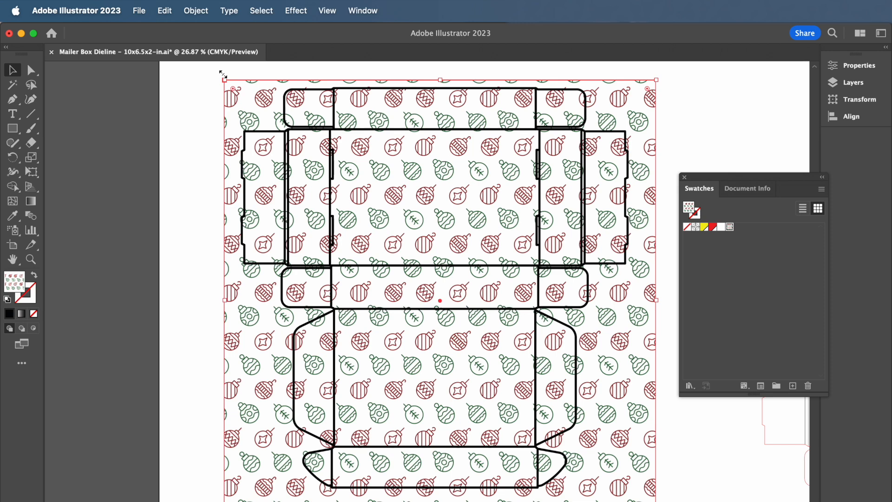
- Scale the rectangle via Object > Transform > Scale with Transform Patterns enabled
{"action": "left_click", "coordinate": [196, 10]}
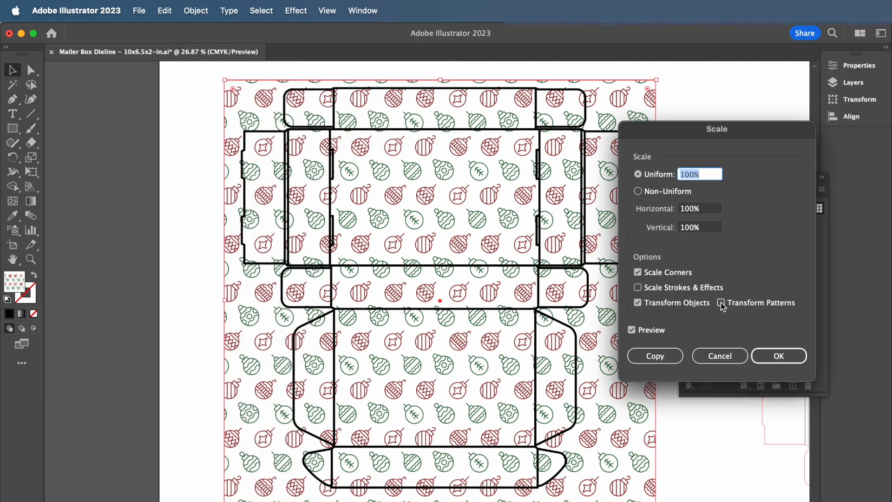
{"action": "left_click", "coordinate": [720, 302]}
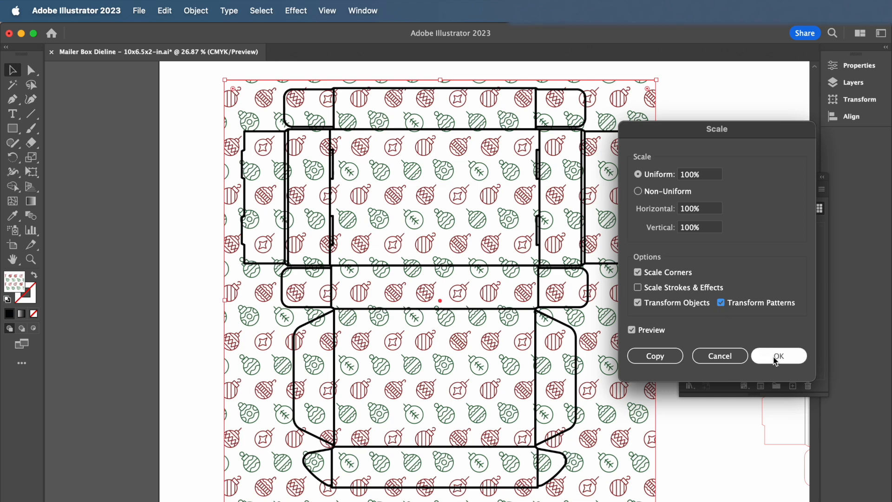
{"action": "left_click", "coordinate": [778, 356]}
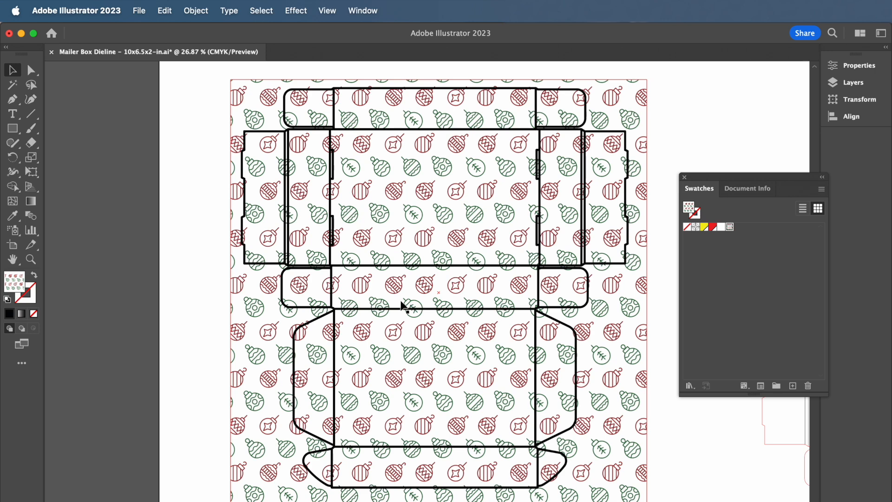
{"action": "mouse_move", "coordinate": [452, 392]}
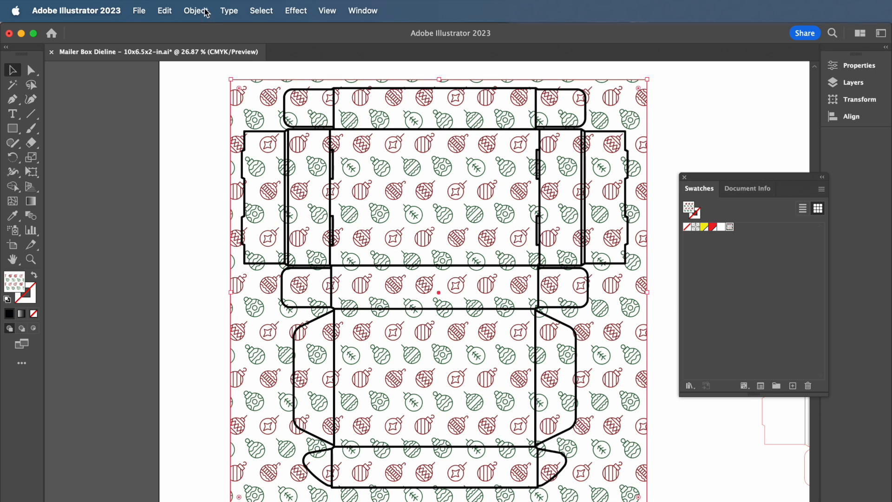
- Clip the pattern to the dieline area and draw a small square beside it
{"action": "left_click", "coordinate": [195, 10]}
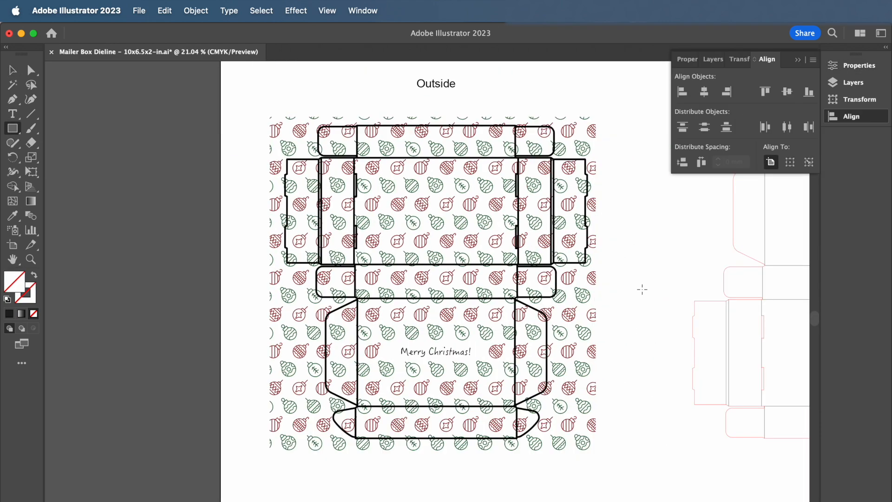
{"action": "left_click", "coordinate": [362, 10]}
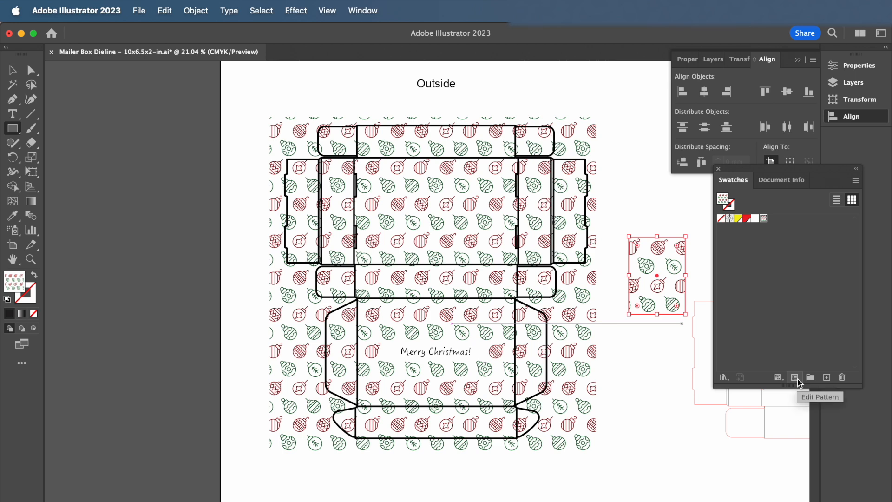
- Enter Edit Pattern on the ornament swatch, check the tile options, and exit with Done
{"action": "left_click", "coordinate": [794, 377]}
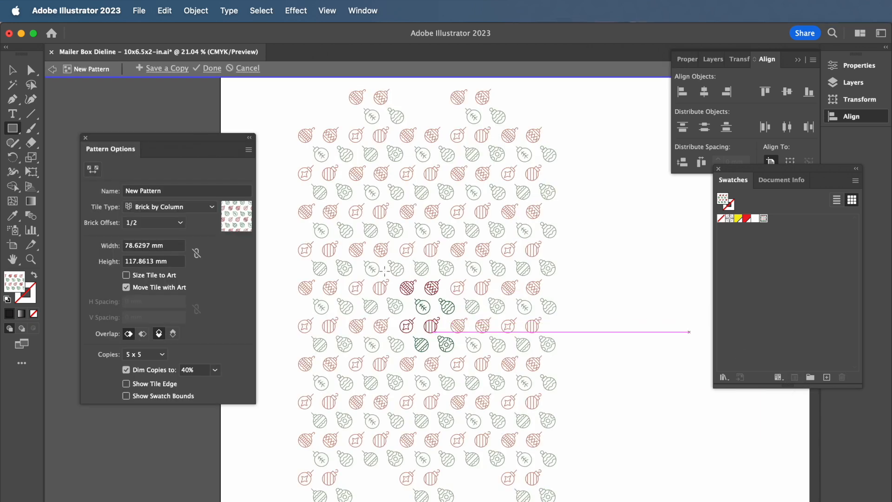
{"action": "left_click", "coordinate": [212, 68]}
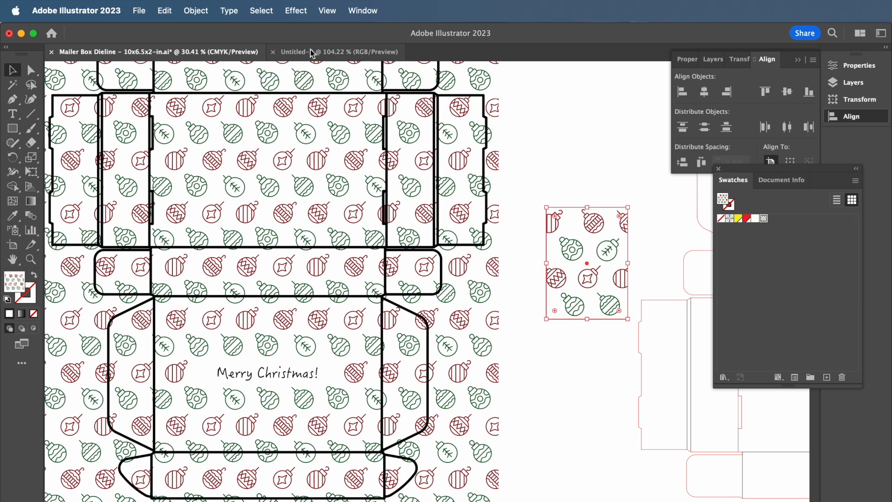
- In Untitled-2, fill a rectangle with the ornament pattern, then return to the dieline tab
{"action": "left_click", "coordinate": [335, 52]}
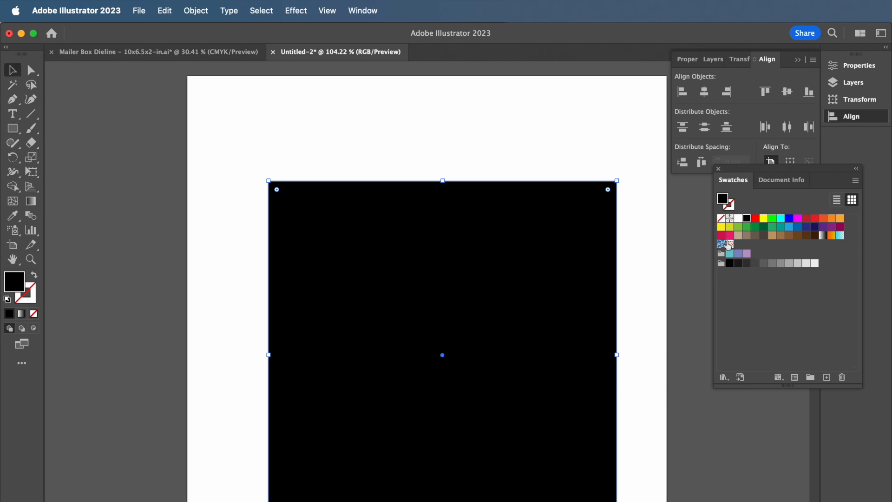
{"action": "left_click", "coordinate": [723, 244]}
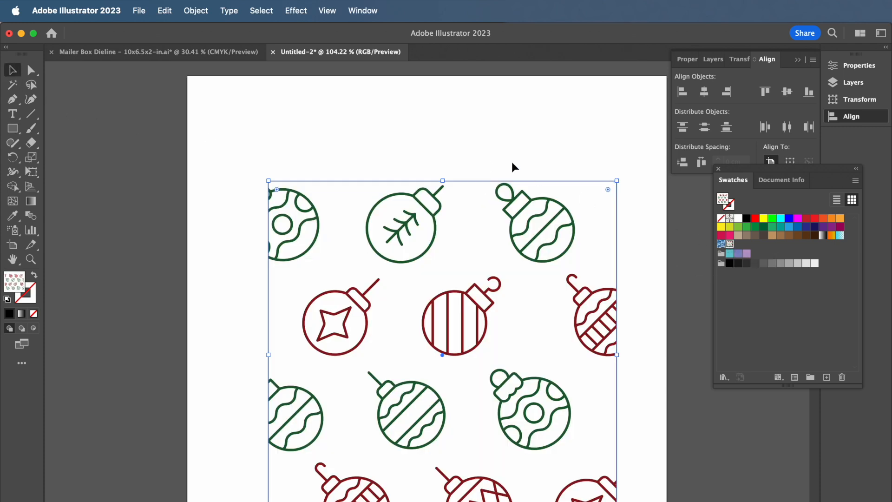
{"action": "left_click", "coordinate": [153, 52]}
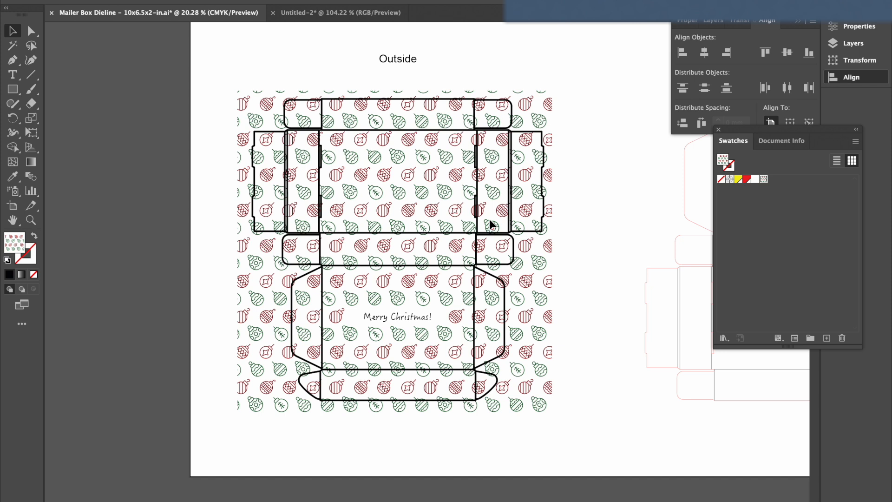